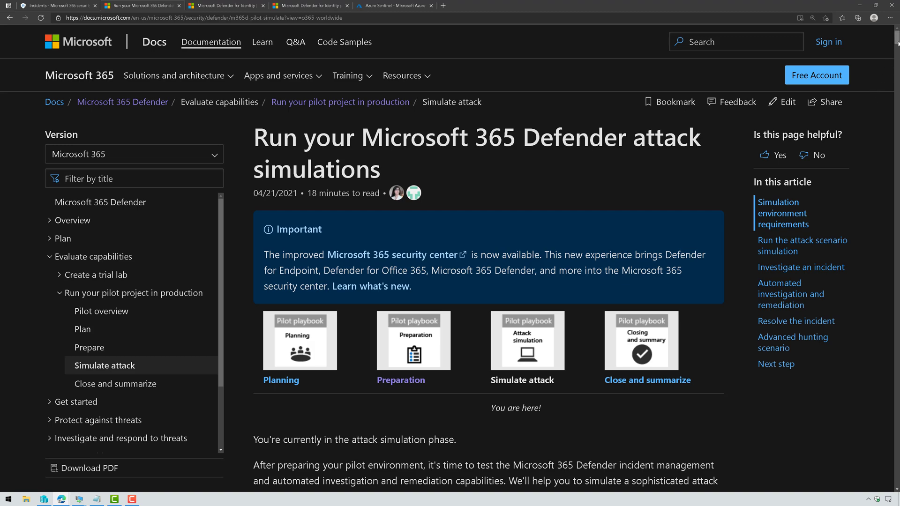
# Step: Reach the Simulation environment requirements section, checking the Hyper-V virtual machines item
pyautogui.scroll(-3)
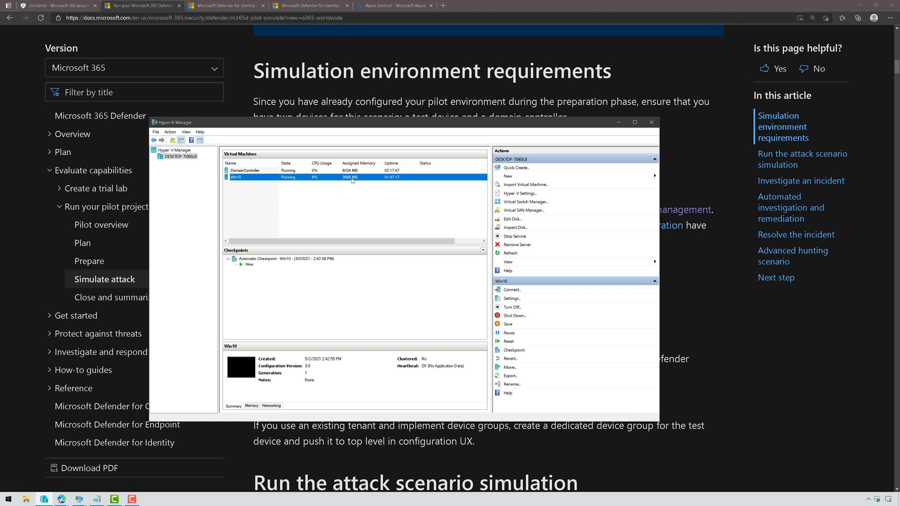
pyautogui.click(245, 170)
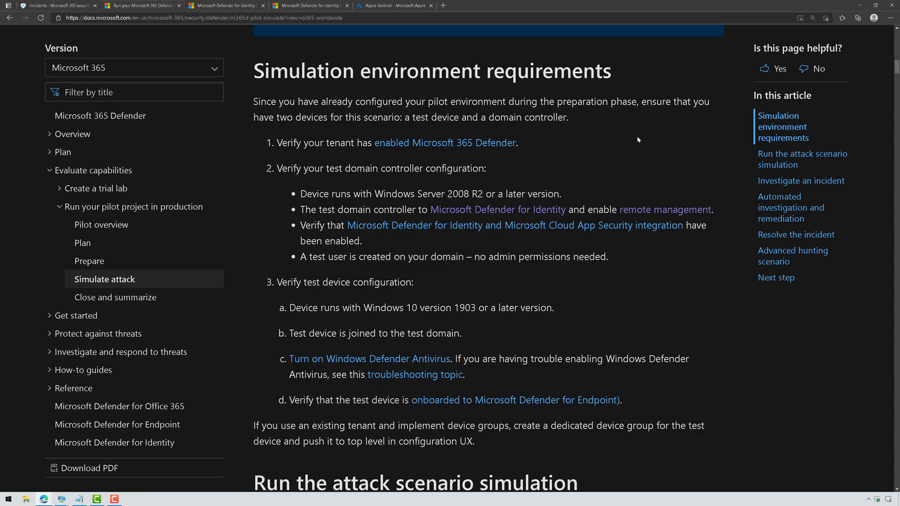
pyautogui.moveTo(492, 227)
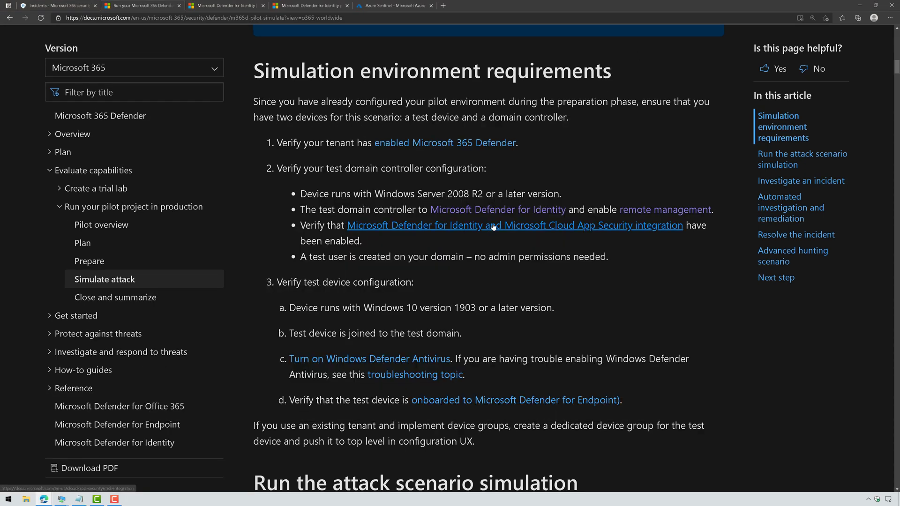
# Step: Show the Defender for Identity Sensors page confirming the domain controller sensor is running
pyautogui.click(225, 5)
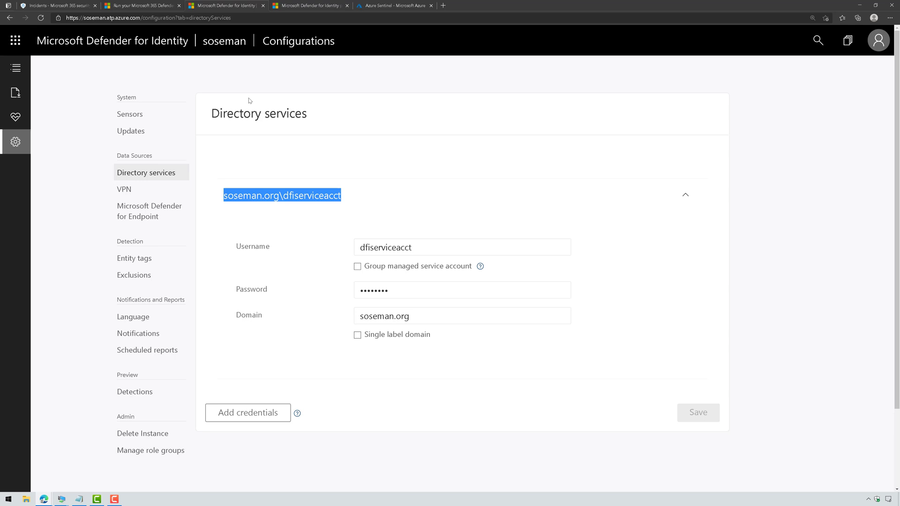
pyautogui.moveTo(155, 139)
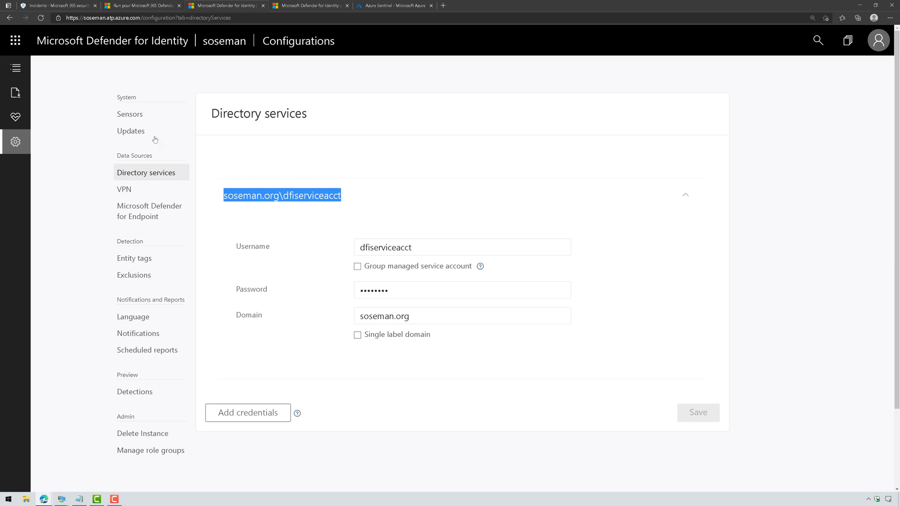
pyautogui.click(130, 114)
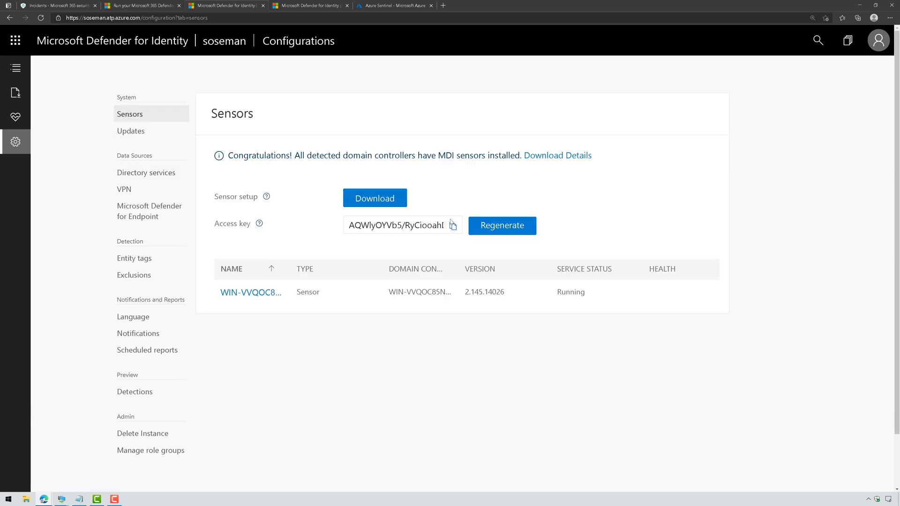
pyautogui.moveTo(257, 159)
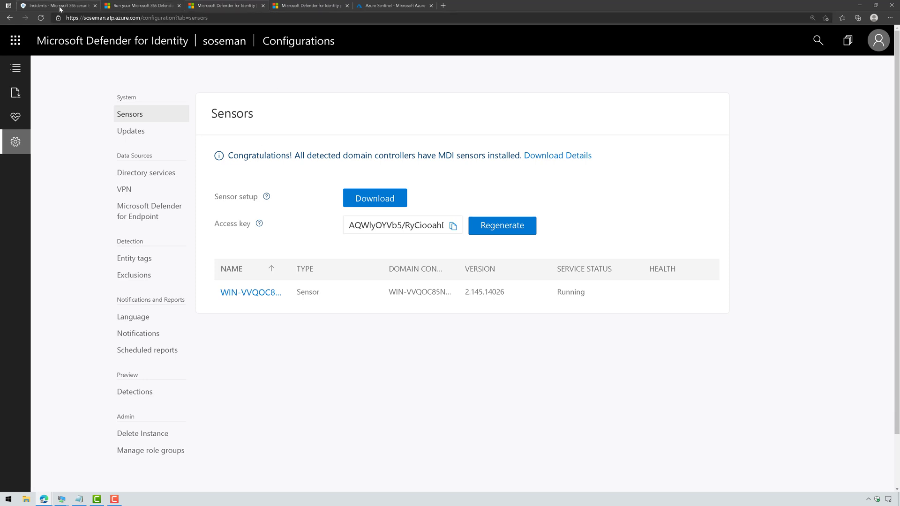
# Step: Show the Endpoints Onboarding page with the first device onboarded and detection test incomplete
pyautogui.click(47, 8)
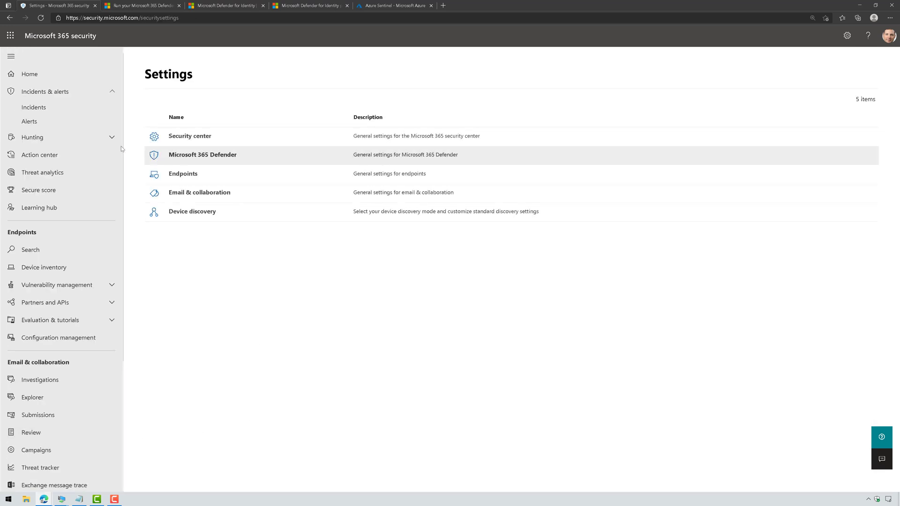
pyautogui.click(183, 173)
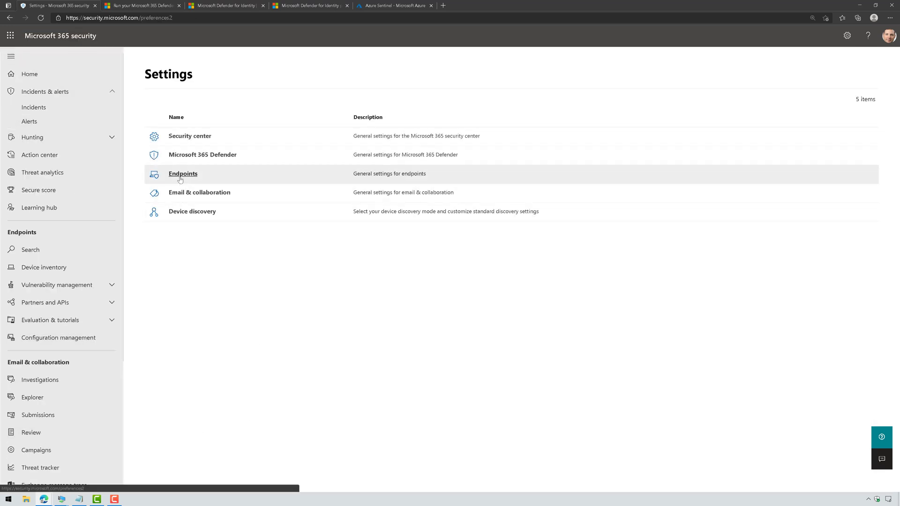
pyautogui.click(183, 174)
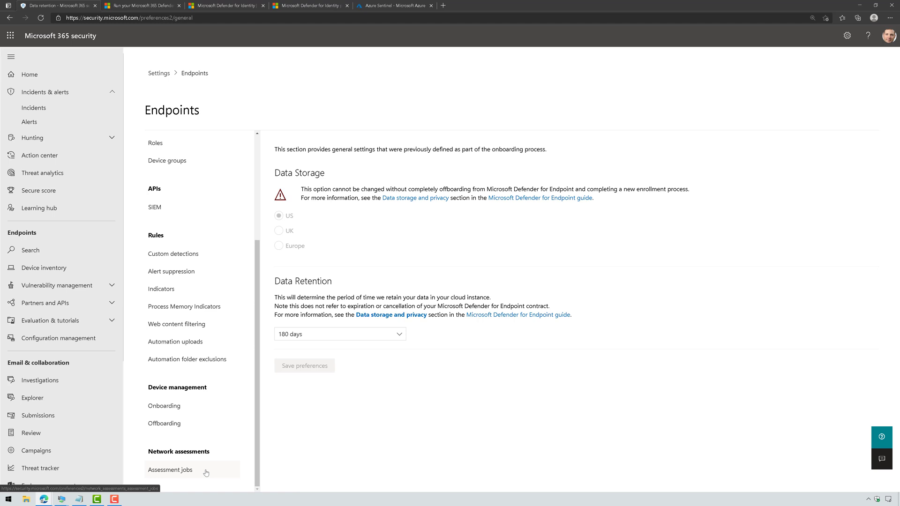
pyautogui.click(165, 405)
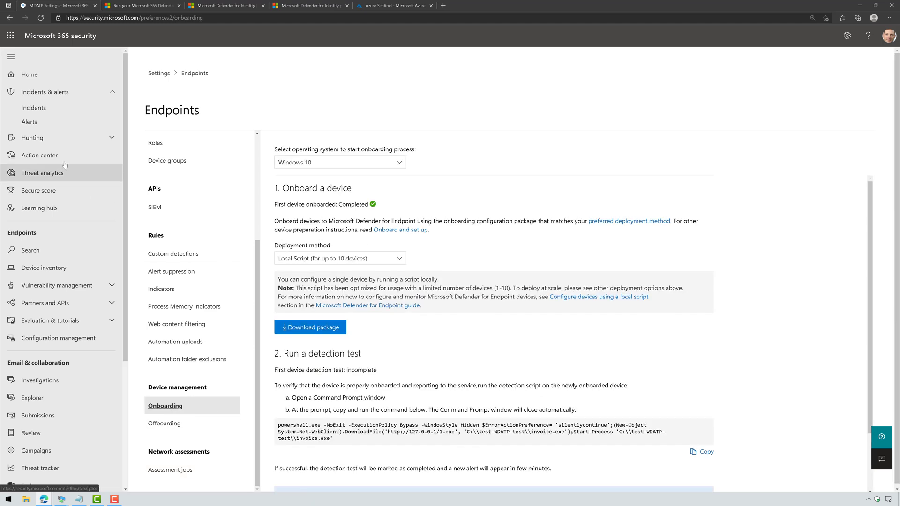
pyautogui.moveTo(55, 81)
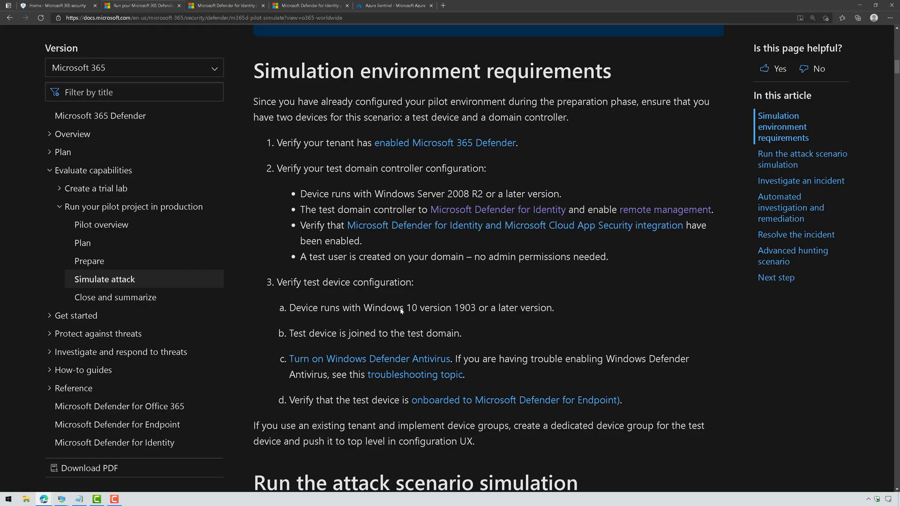
# Step: Bring the fileless PowerShell attack with process injection and SMB recon diagram into view
pyautogui.scroll(3)
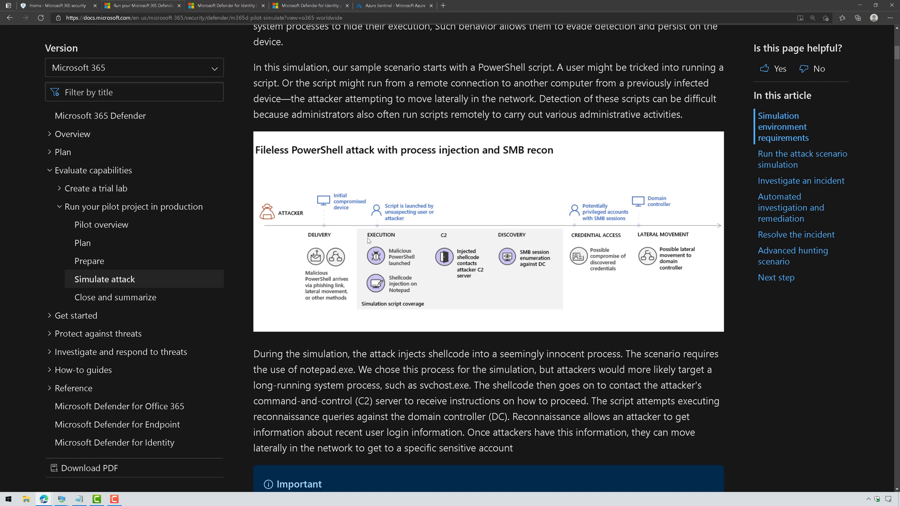
pyautogui.moveTo(501, 302)
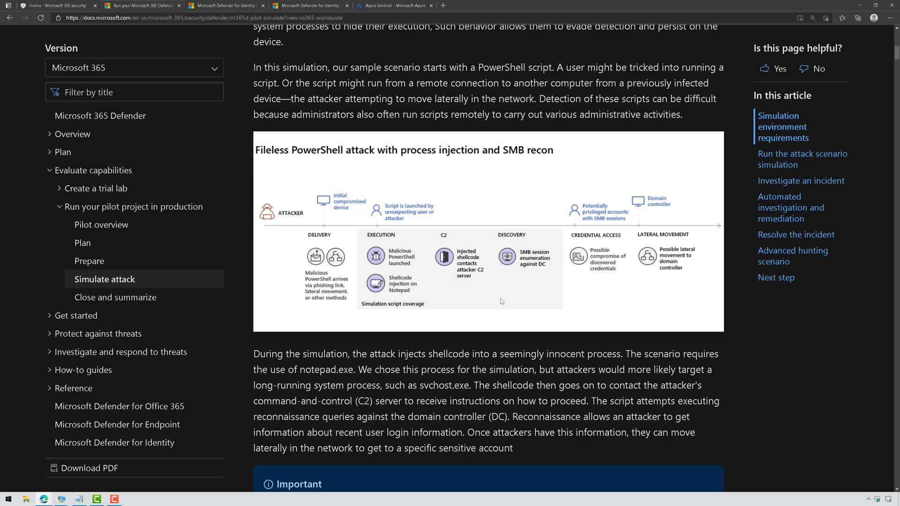
pyautogui.scroll(-3)
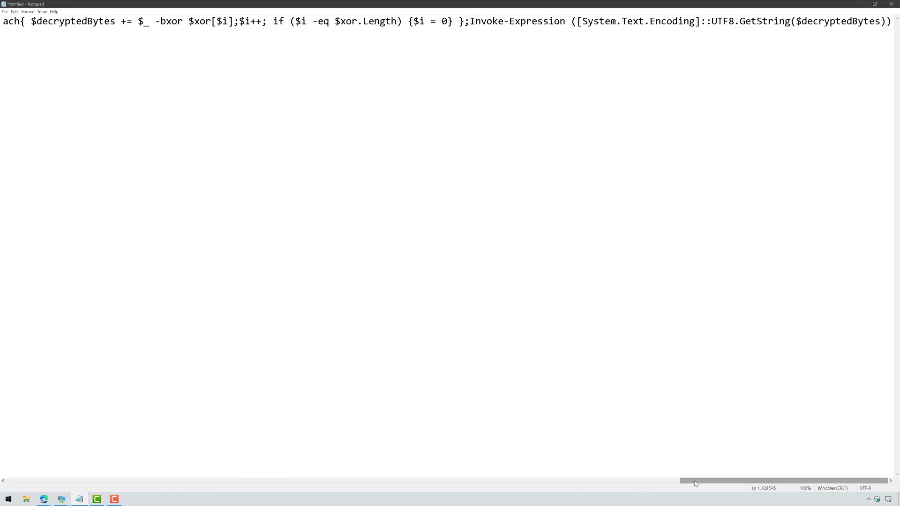
# Step: Select the whole PowerShell script and return to the Run the attack scenario simulation steps
pyautogui.press('ctrl+a')
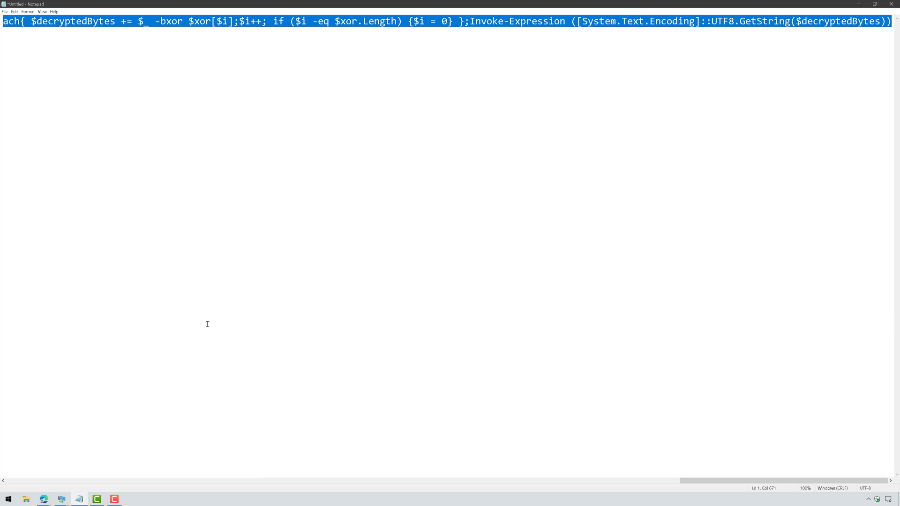
pyautogui.click(46, 497)
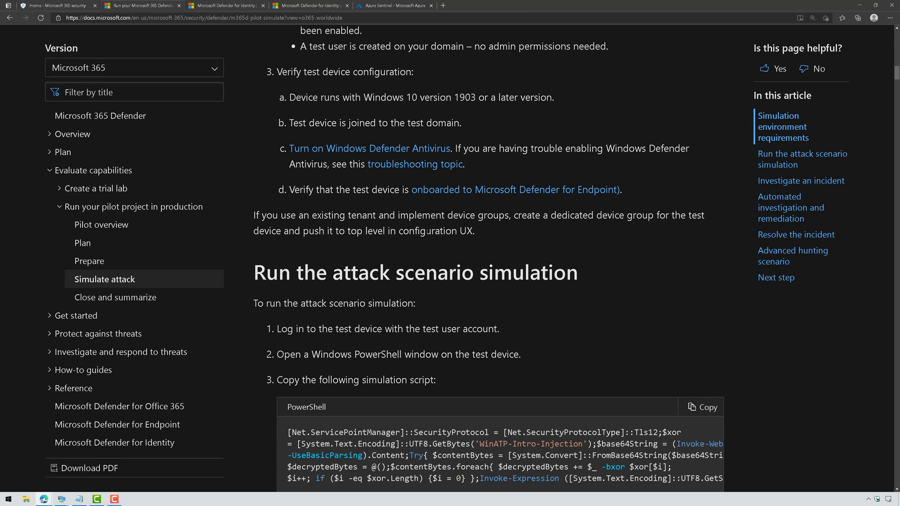
# Step: From the Incidents list, show the resolved multi-stage Execution & Discovery incident summary
pyautogui.click(52, 7)
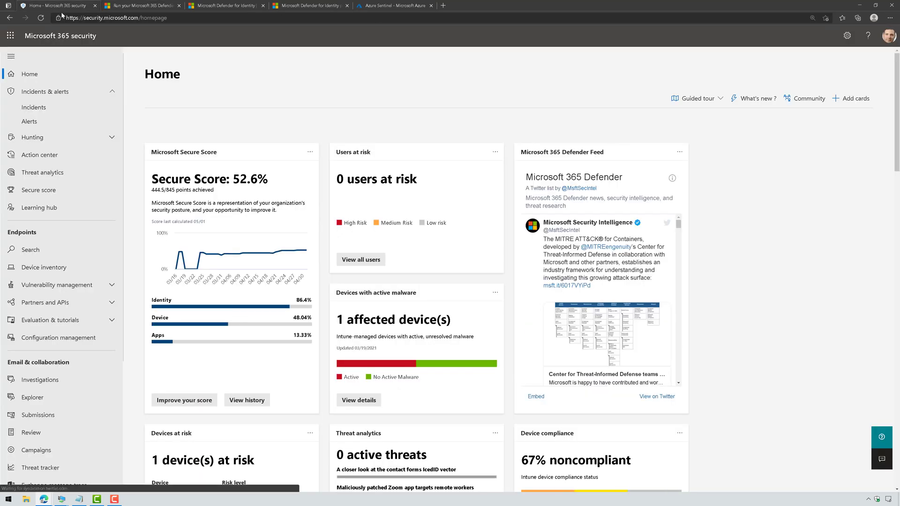
pyautogui.moveTo(266, 89)
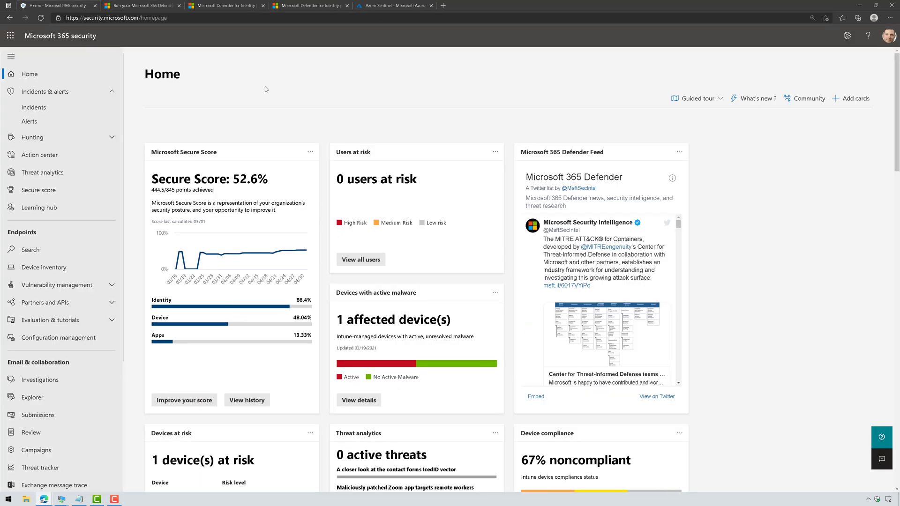
pyautogui.click(34, 107)
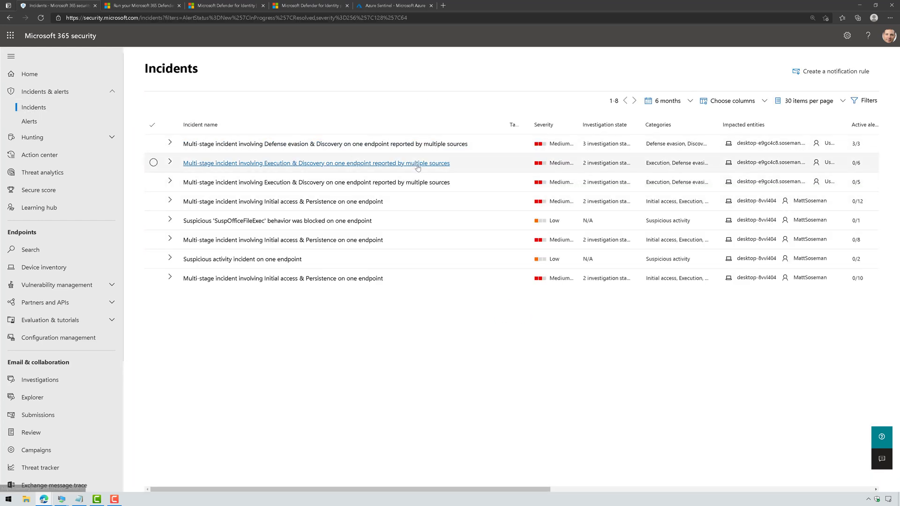
pyautogui.click(316, 163)
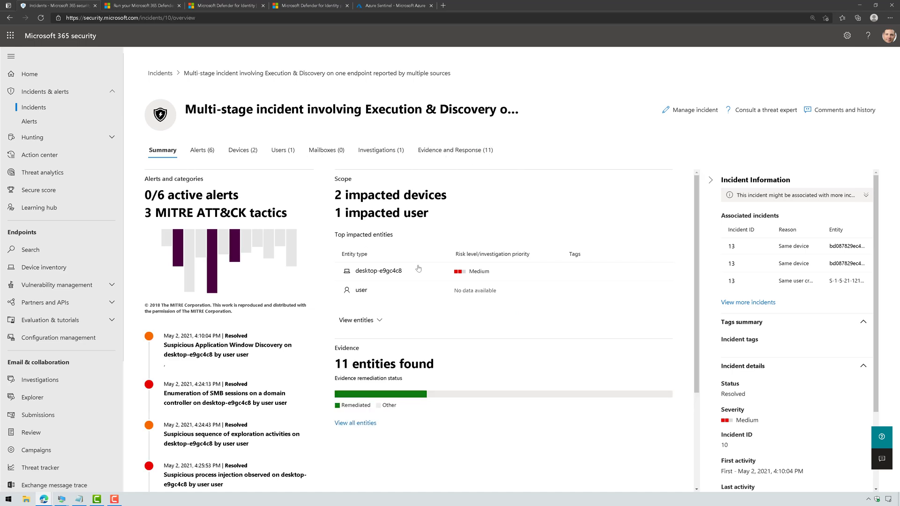
pyautogui.moveTo(281, 350)
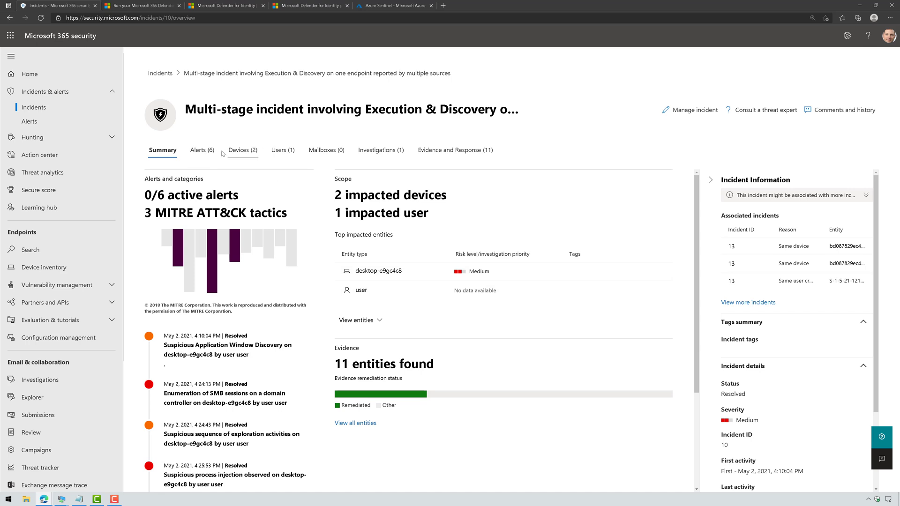
pyautogui.moveTo(396, 289)
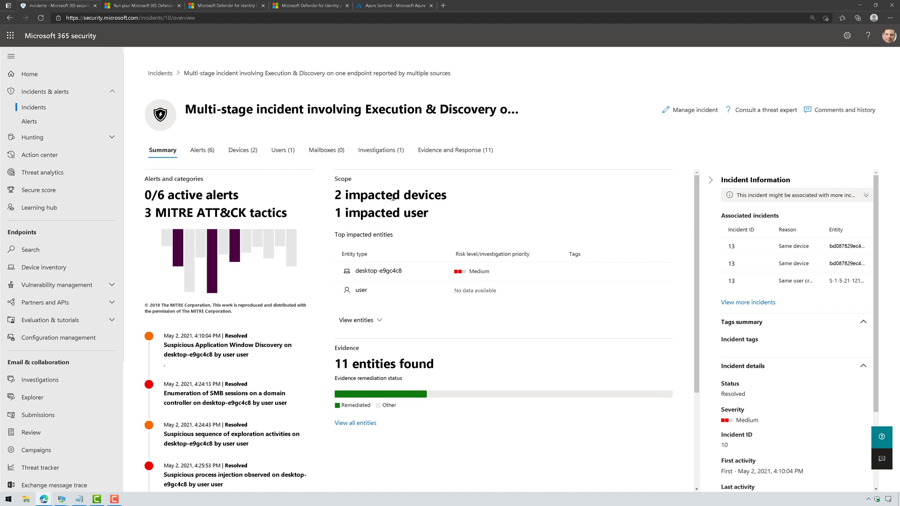
pyautogui.moveTo(371, 290)
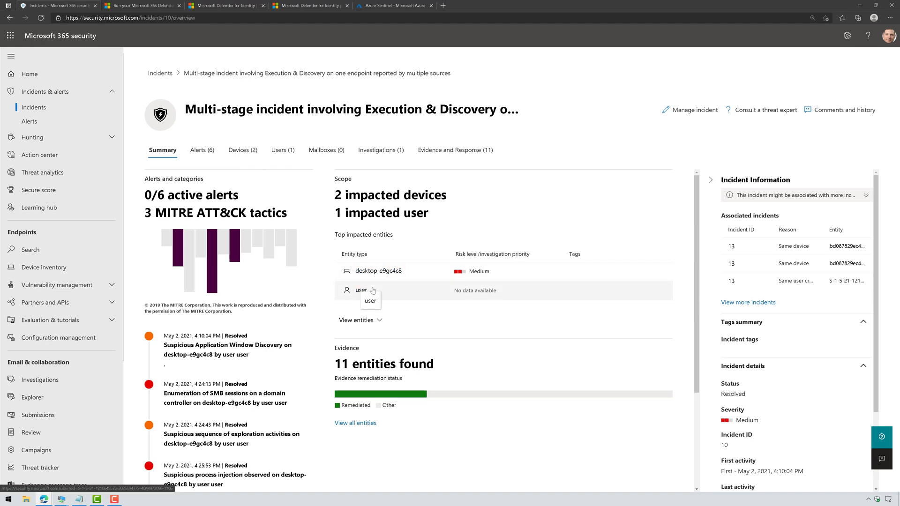
pyautogui.moveTo(385, 170)
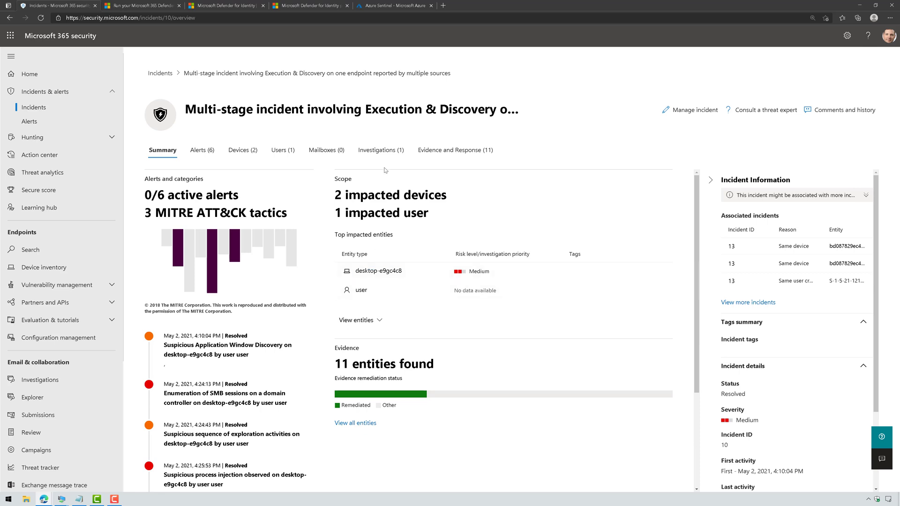
# Step: View the Suspicious process injection observed investigation graph, then go back to the incident
pyautogui.click(381, 150)
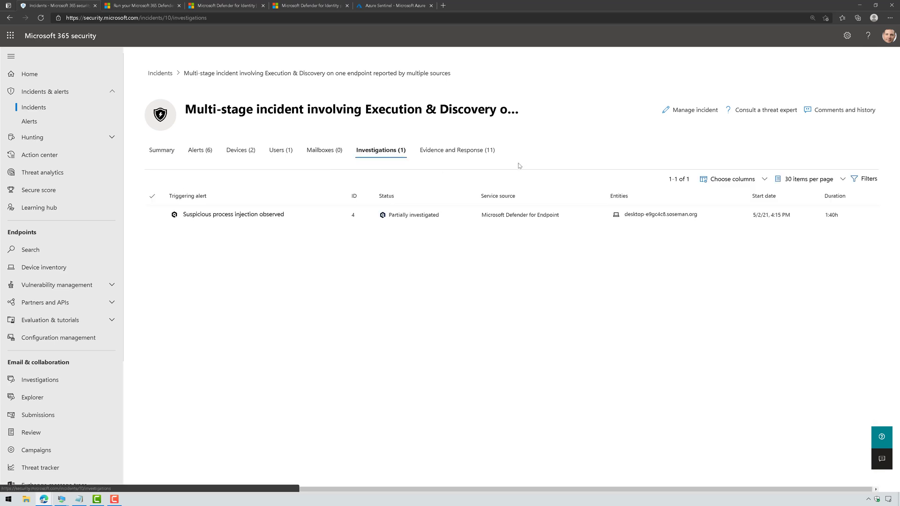
pyautogui.click(234, 214)
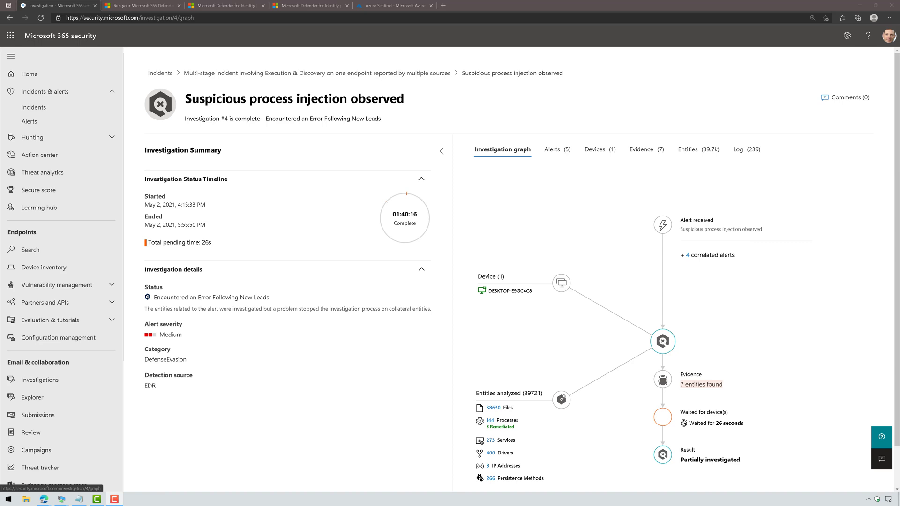
pyautogui.click(318, 73)
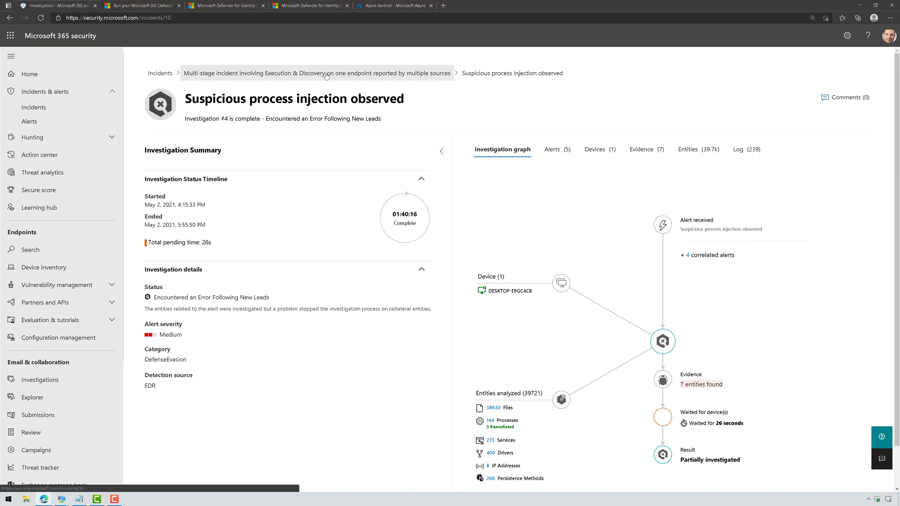
# Step: Under Evidence and Response, list the incident's 10 processes with 3 remediated
pyautogui.click(315, 73)
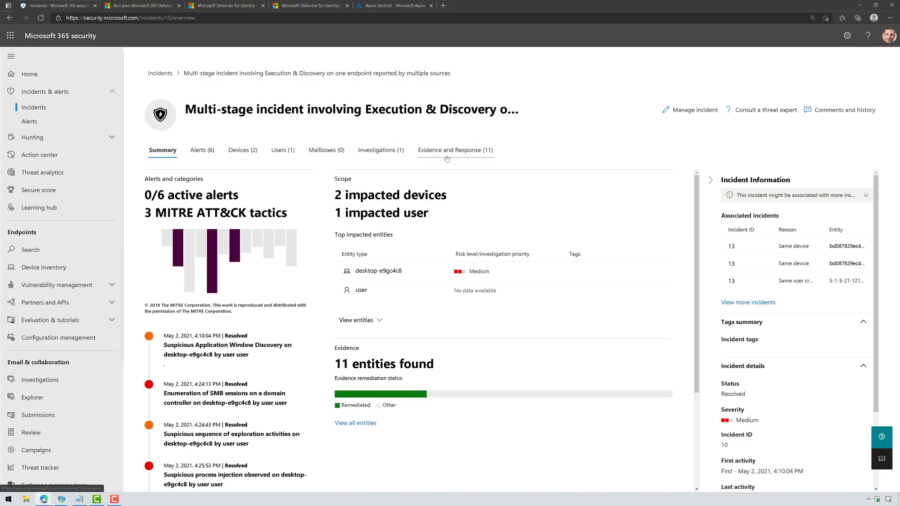
pyautogui.click(455, 149)
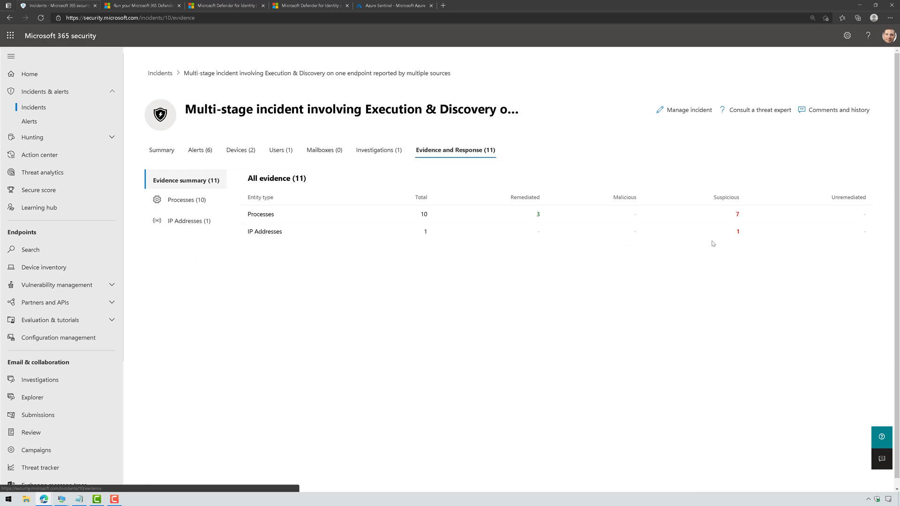
pyautogui.moveTo(538, 215)
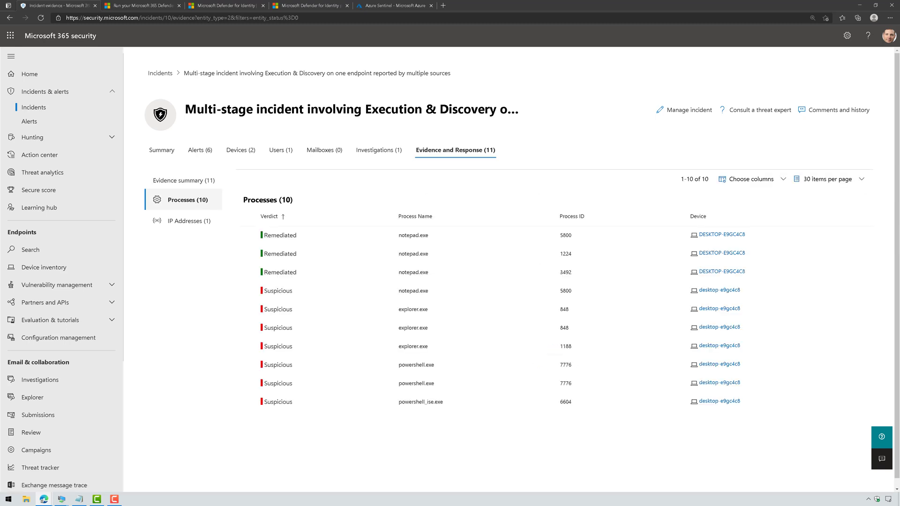
pyautogui.moveTo(423, 278)
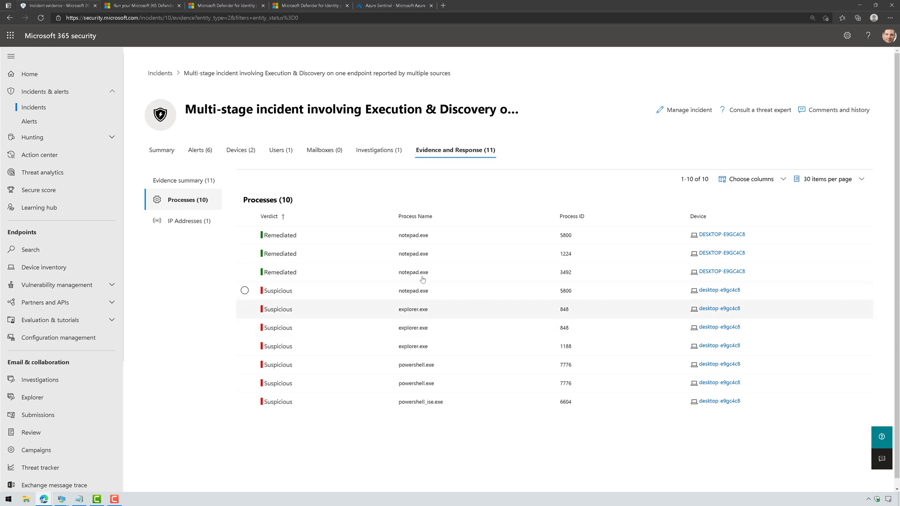
# Step: Review the process injection investigation's Log, then list the incident's correlated alerts
pyautogui.click(379, 150)
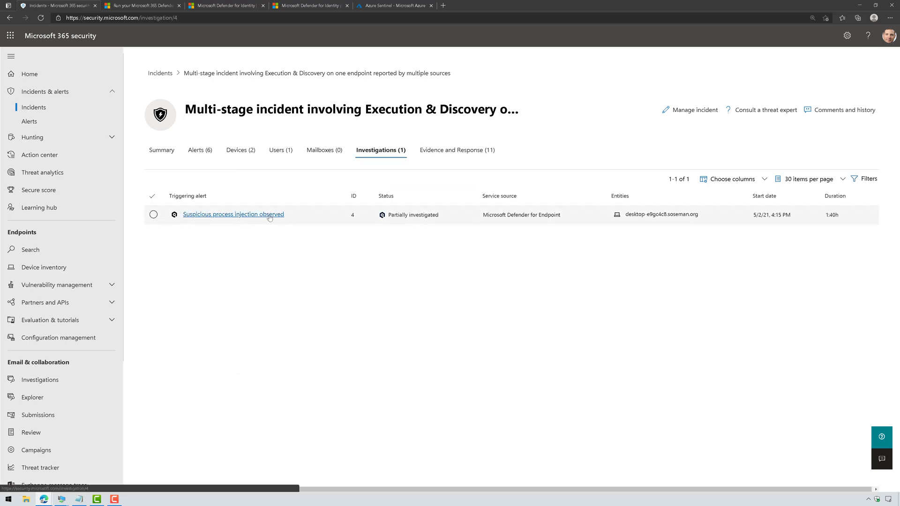
pyautogui.click(234, 214)
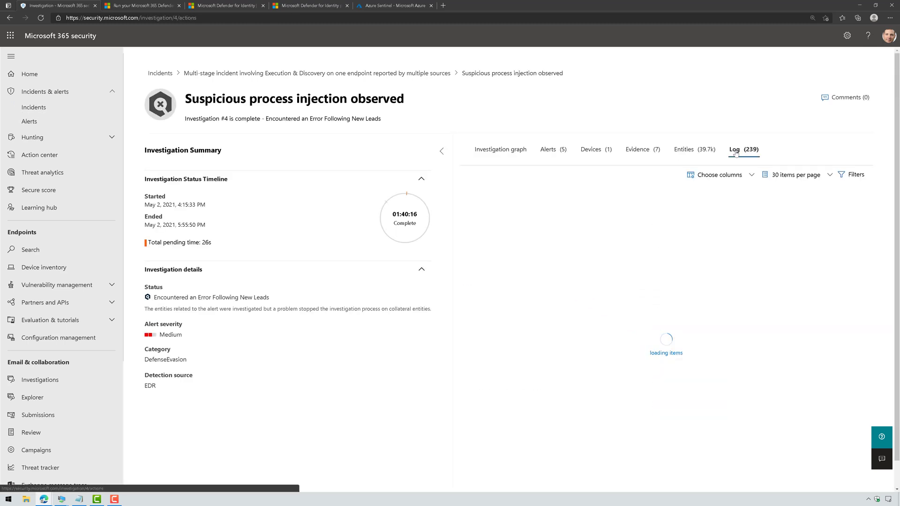
pyautogui.click(733, 149)
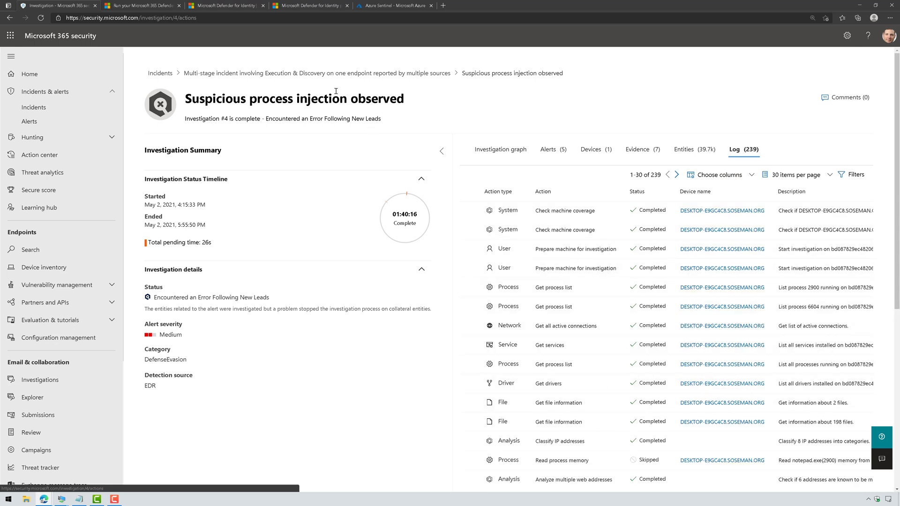
pyautogui.moveTo(499, 240)
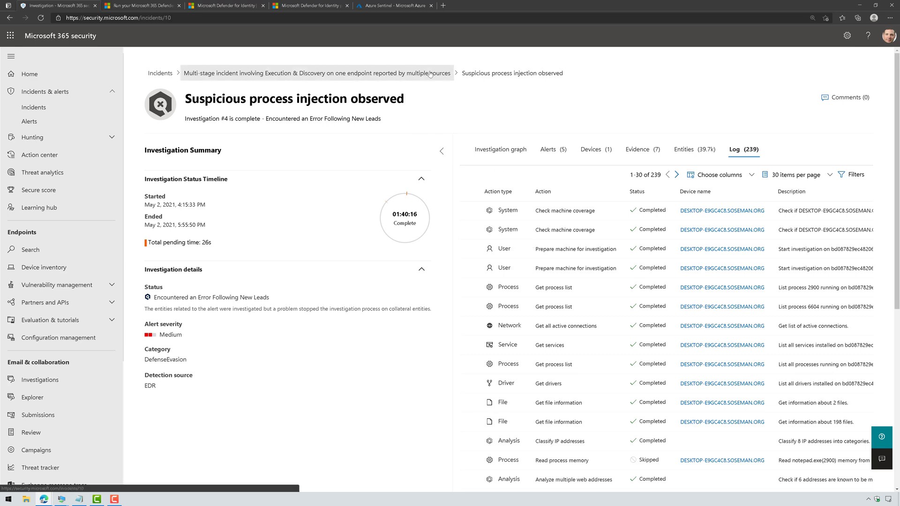
pyautogui.click(315, 73)
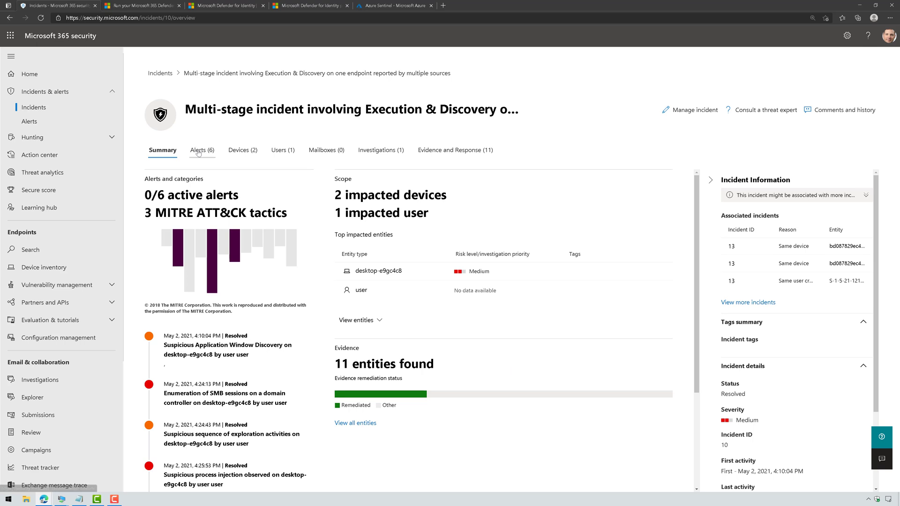
pyautogui.click(200, 150)
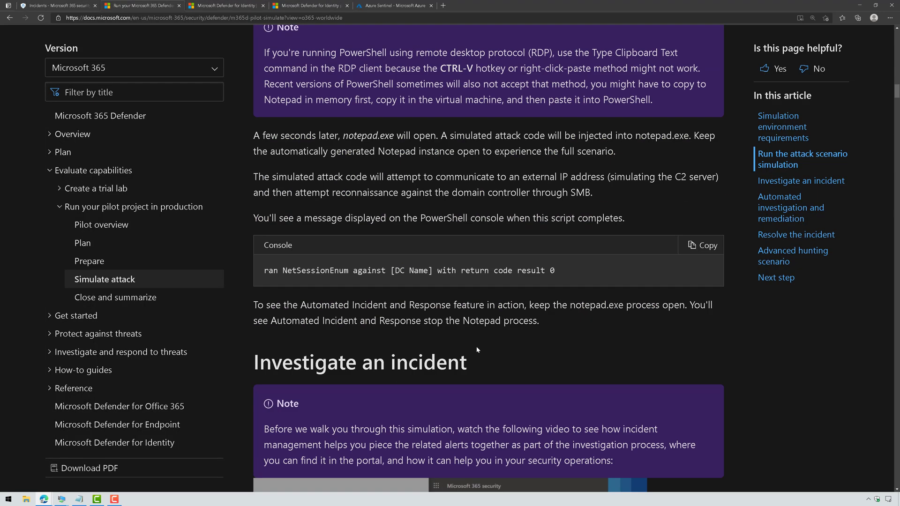
# Step: Read through Investigate an incident and the generated alerts down to the SMB reconnaissance alert
pyautogui.scroll(-3)
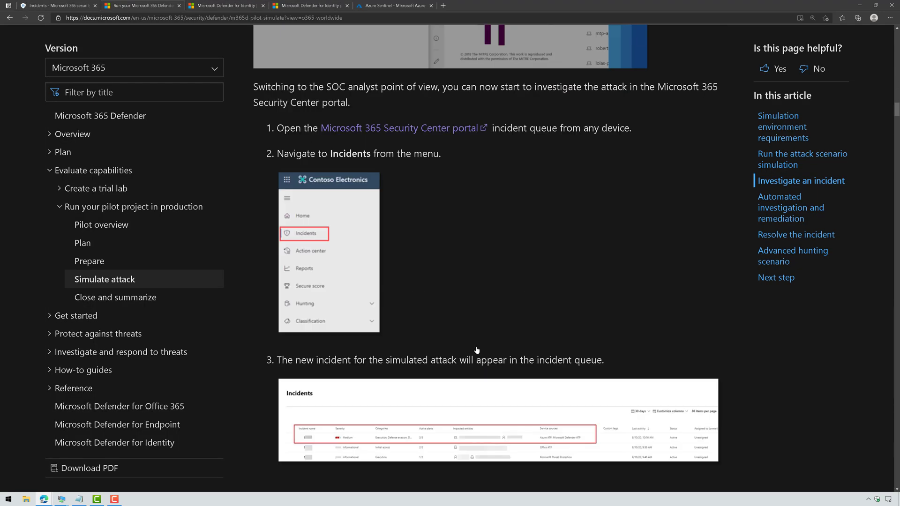
pyautogui.scroll(-3)
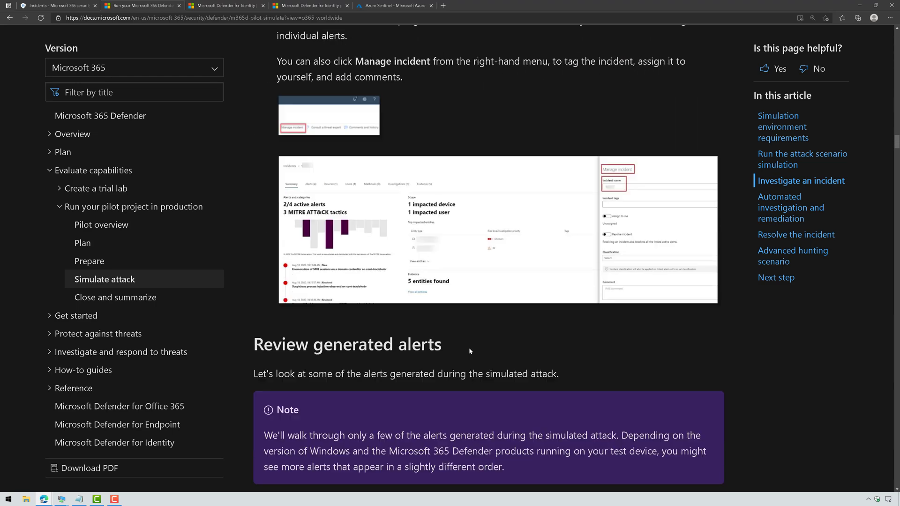
pyautogui.scroll(-3)
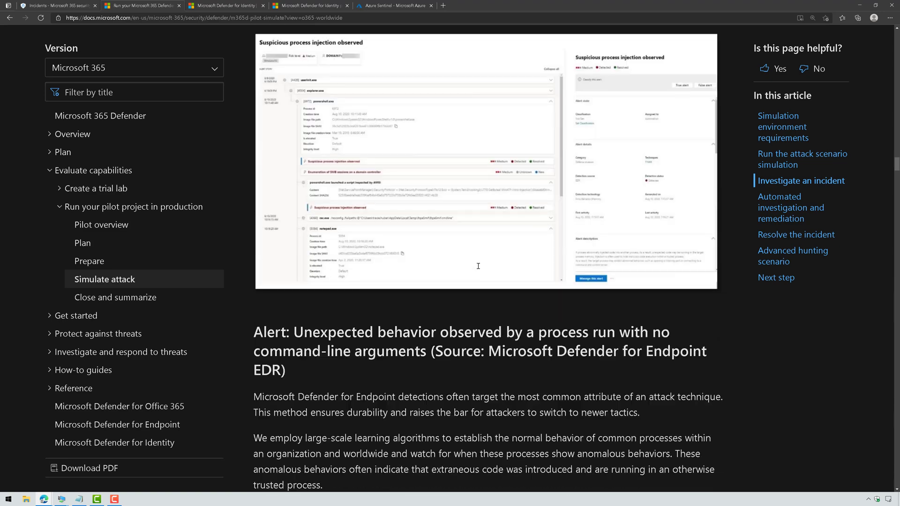
pyautogui.scroll(-3)
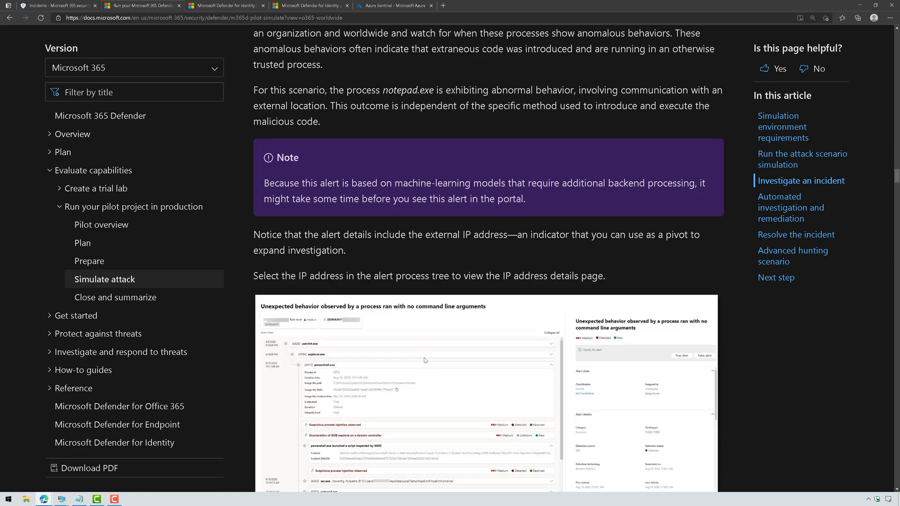
pyautogui.scroll(-3)
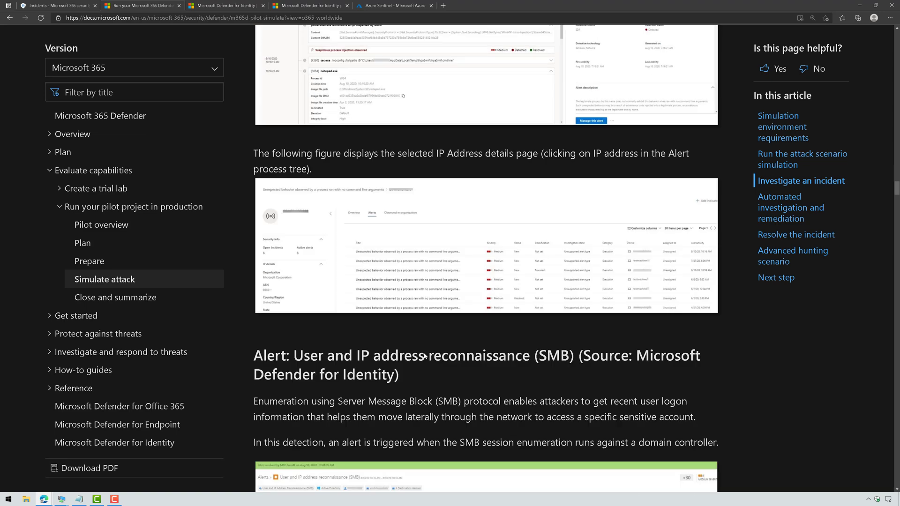
pyautogui.scroll(-3)
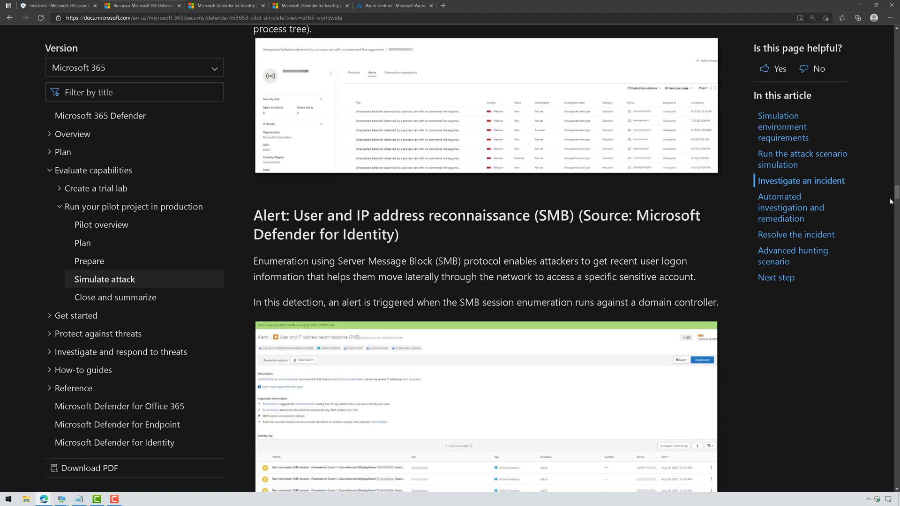
pyautogui.scroll(3)
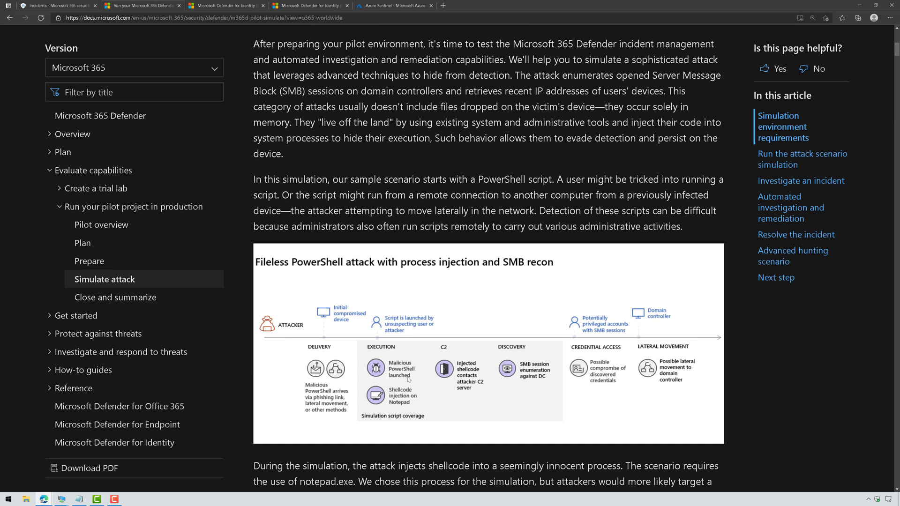
pyautogui.moveTo(390, 406)
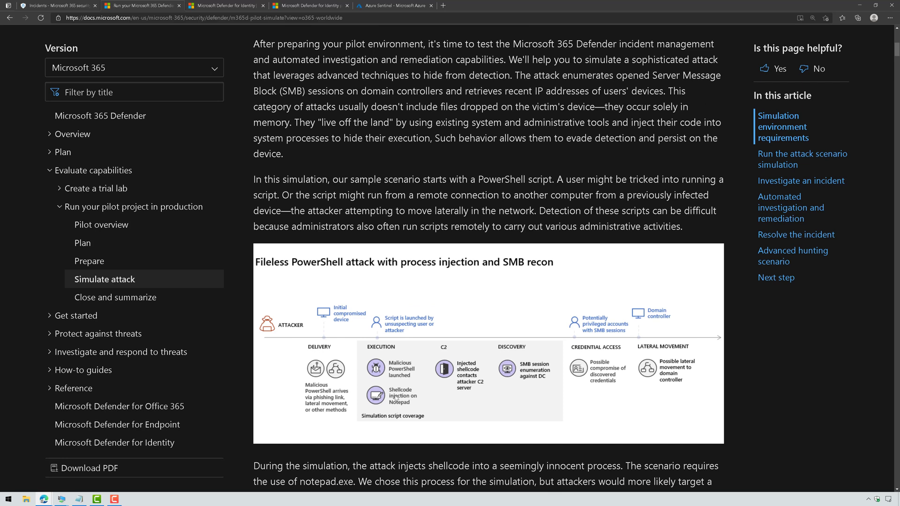
pyautogui.moveTo(396, 414)
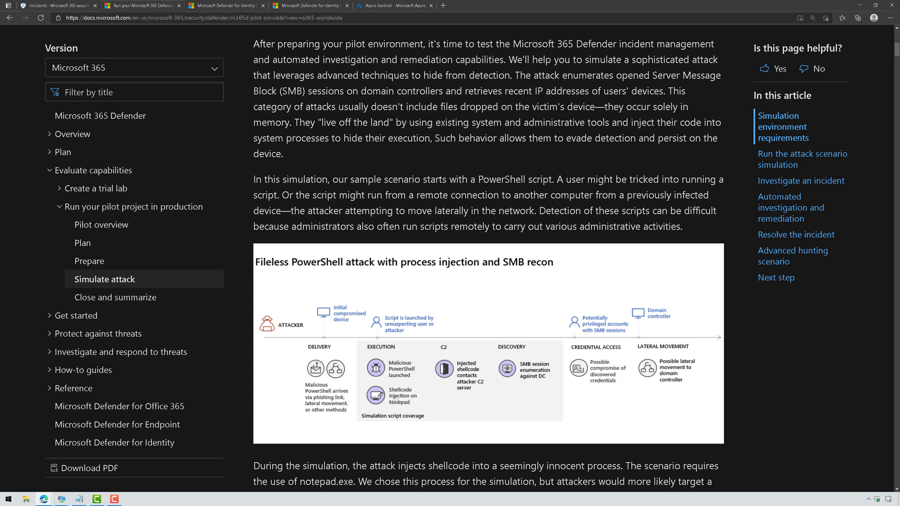
pyautogui.moveTo(429, 381)
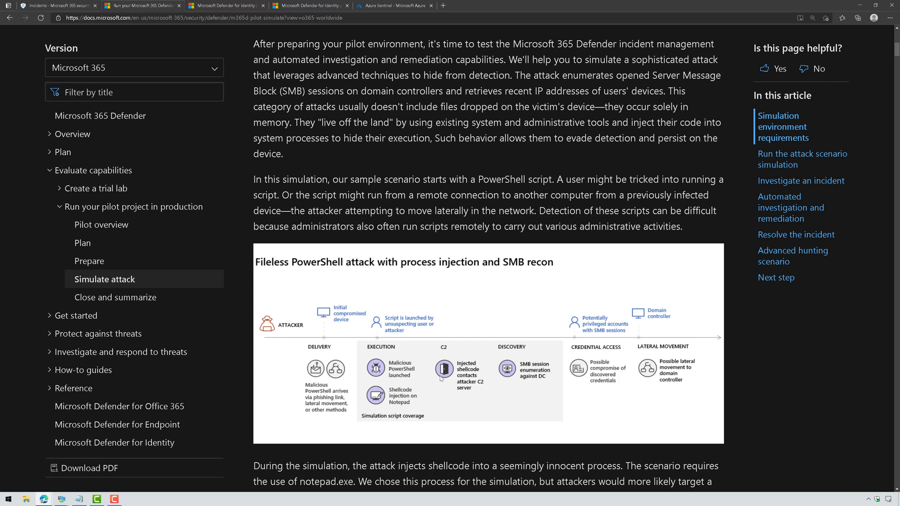
pyautogui.moveTo(452, 396)
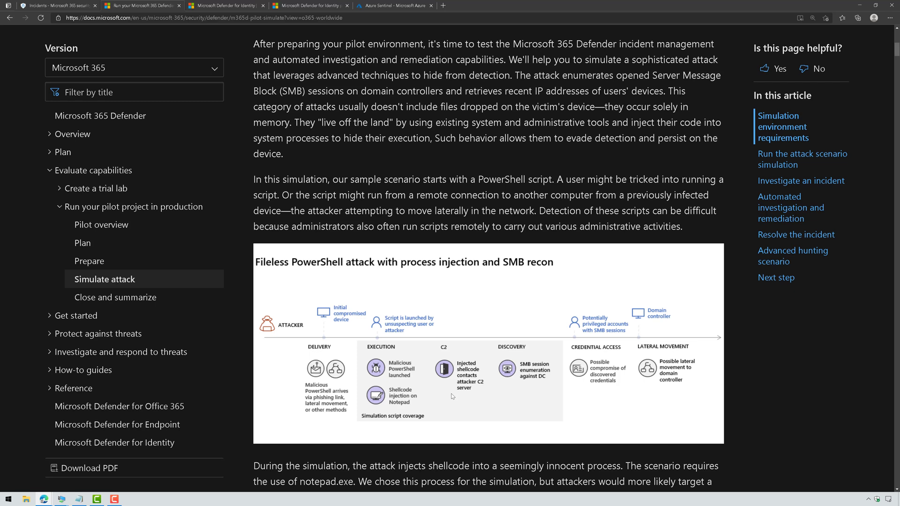
pyautogui.moveTo(543, 388)
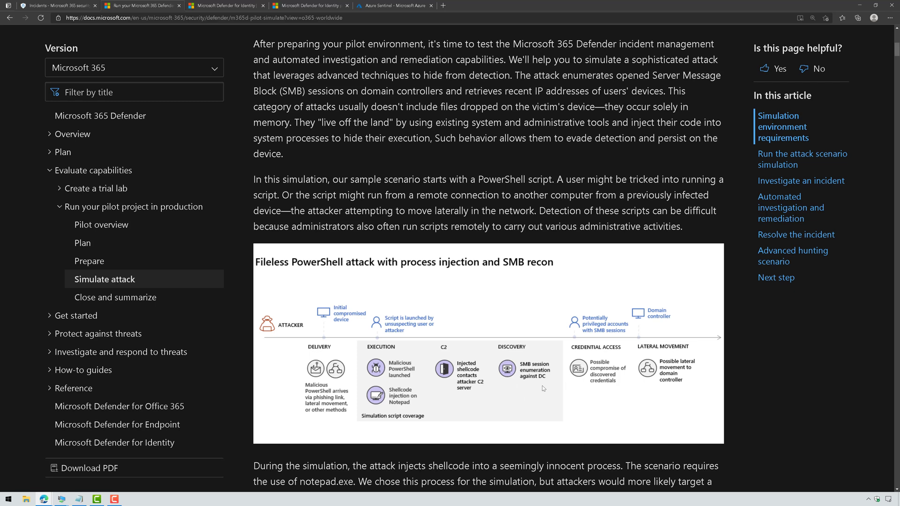
pyautogui.moveTo(539, 383)
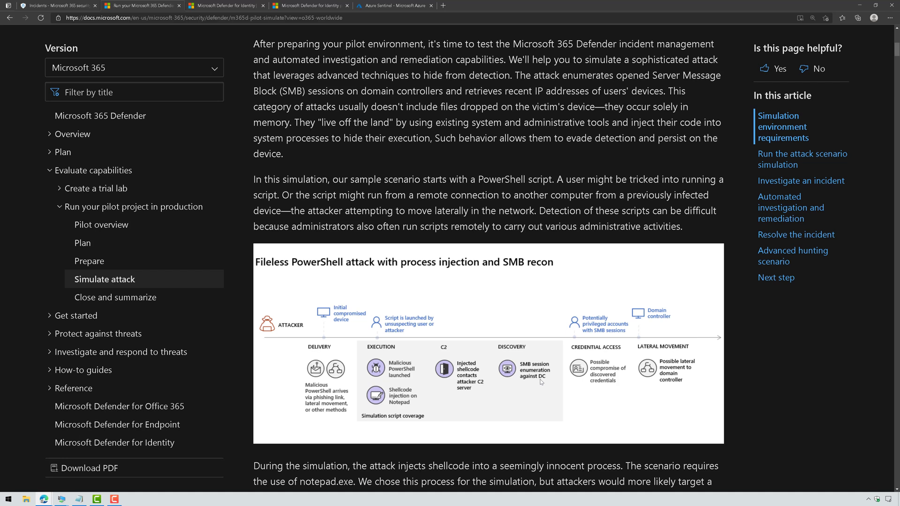
pyautogui.moveTo(666, 350)
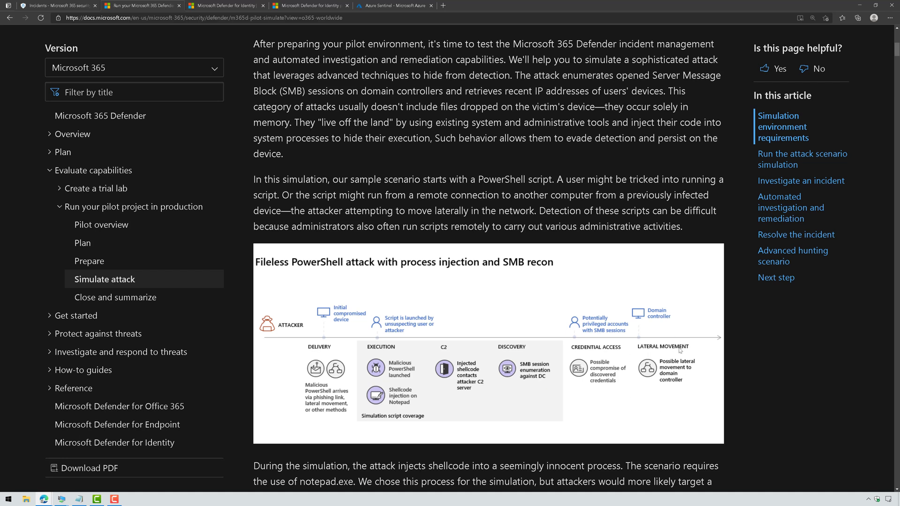
pyautogui.moveTo(238, 382)
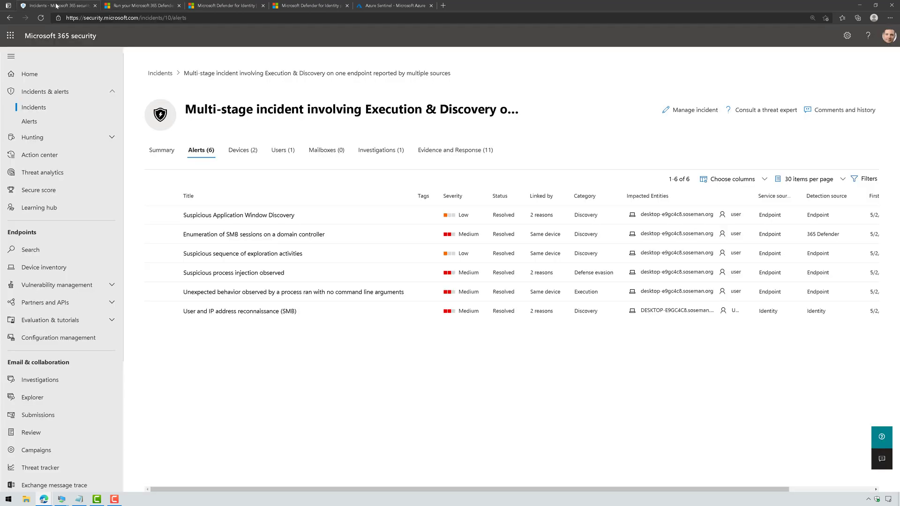
# Step: Review the incident's six correlated resolved alerts, then return to the incident summary
pyautogui.click(162, 150)
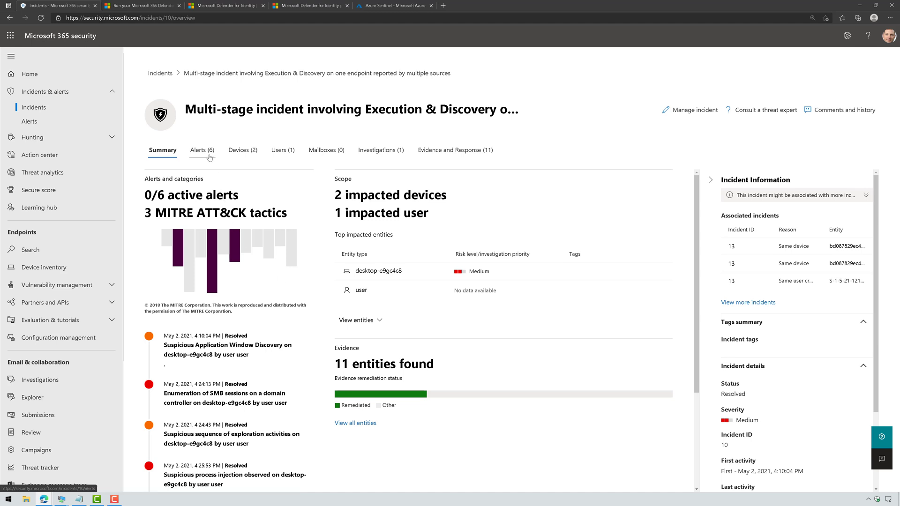
pyautogui.click(201, 150)
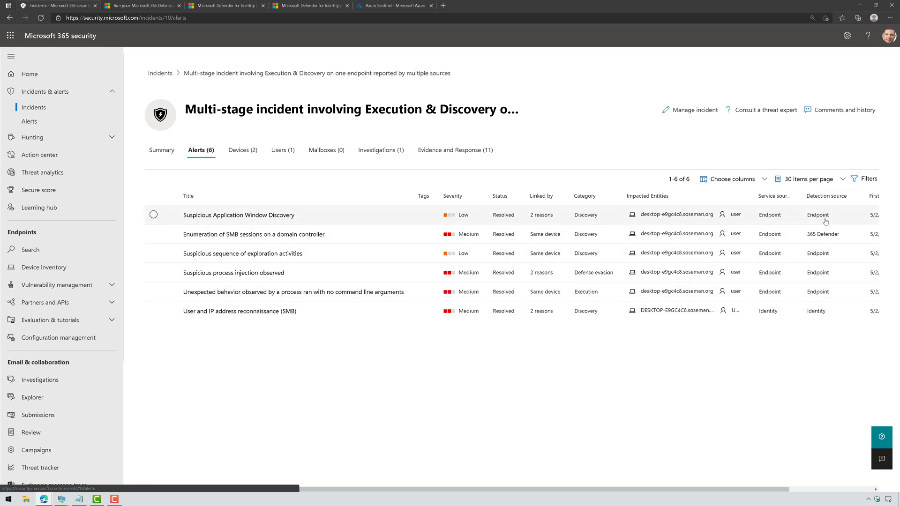
pyautogui.moveTo(824, 311)
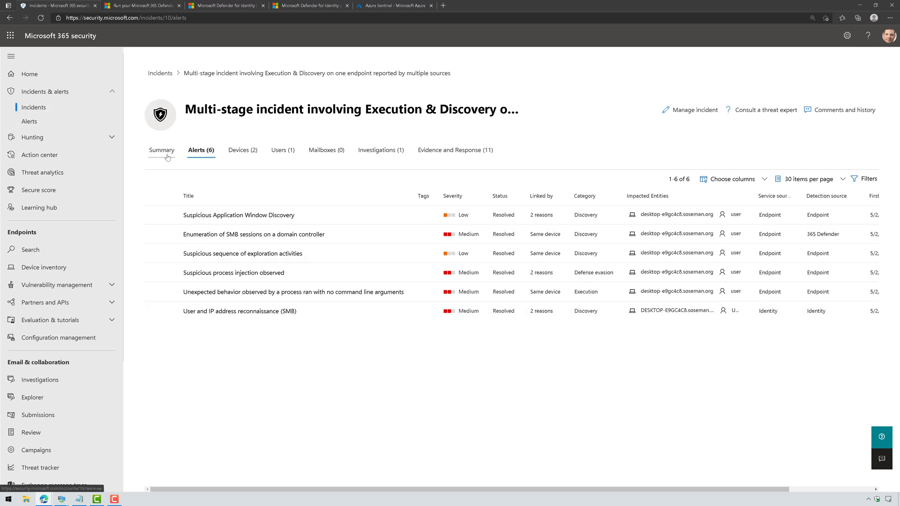
pyautogui.click(161, 150)
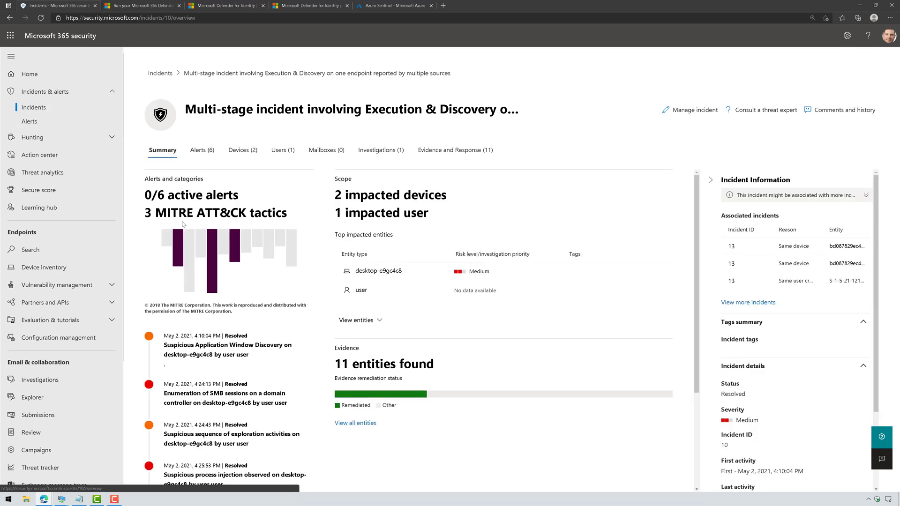